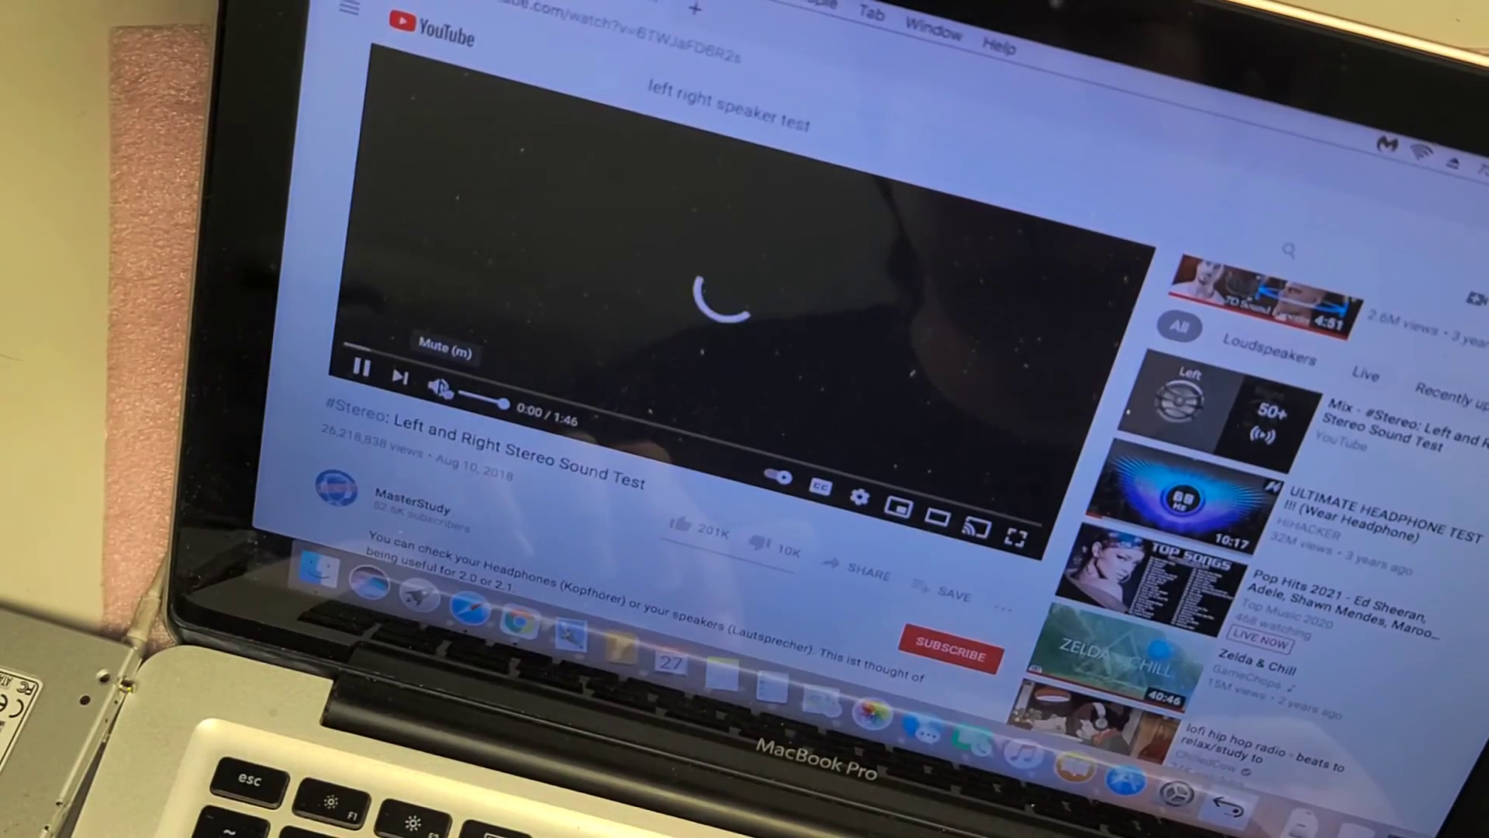
# Start the Left and Right Stereo Sound Test video playing with the system volume raised.
pyautogui.click(439, 386)
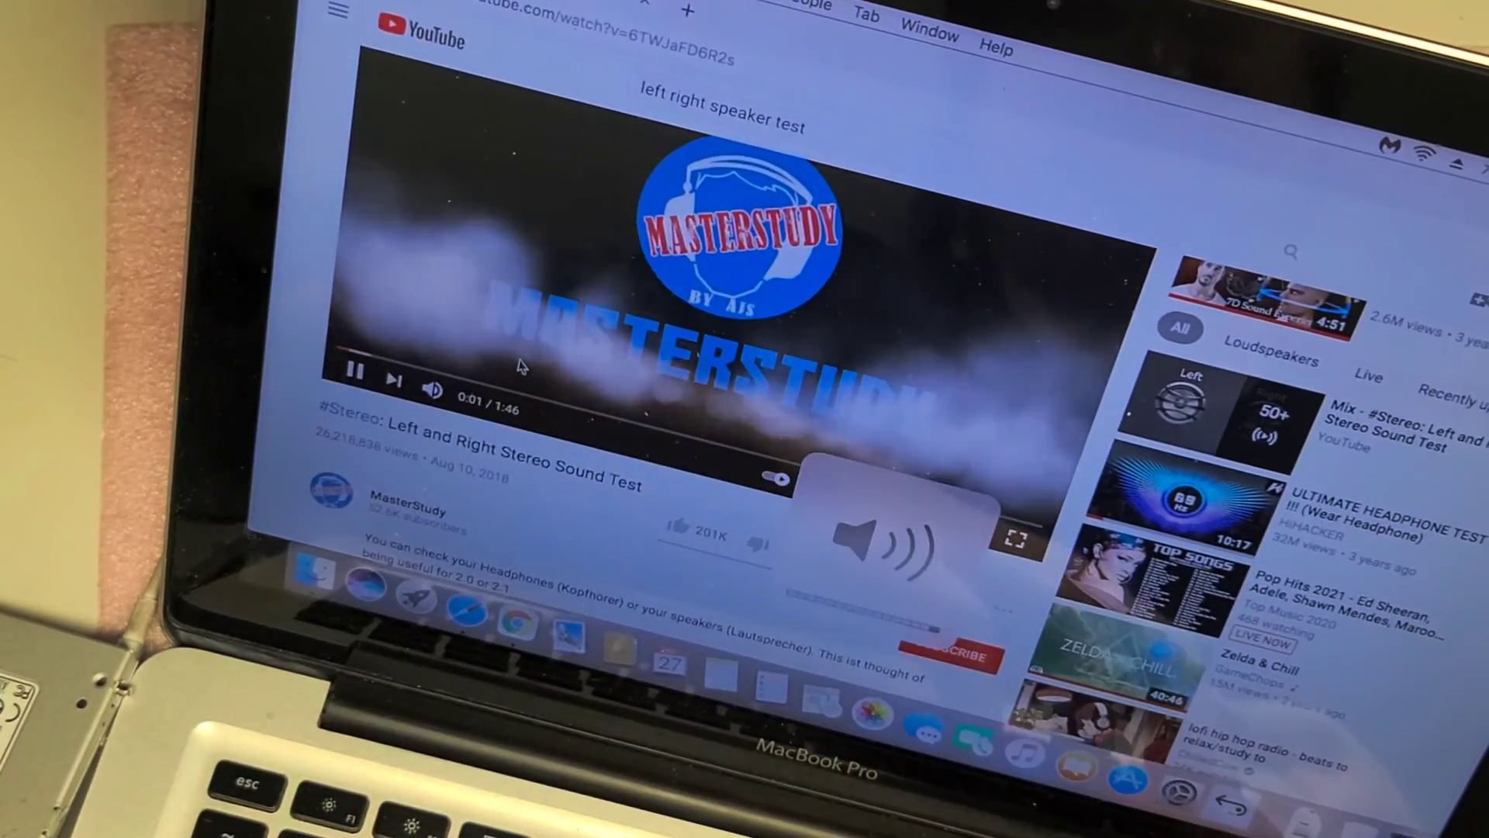